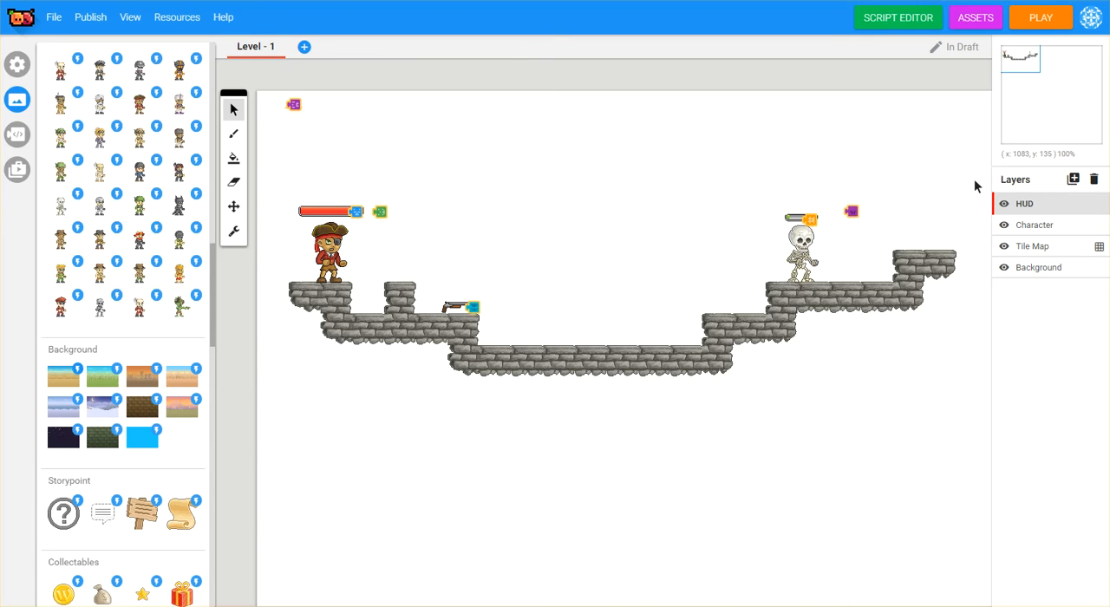
mouse_move(78, 454)
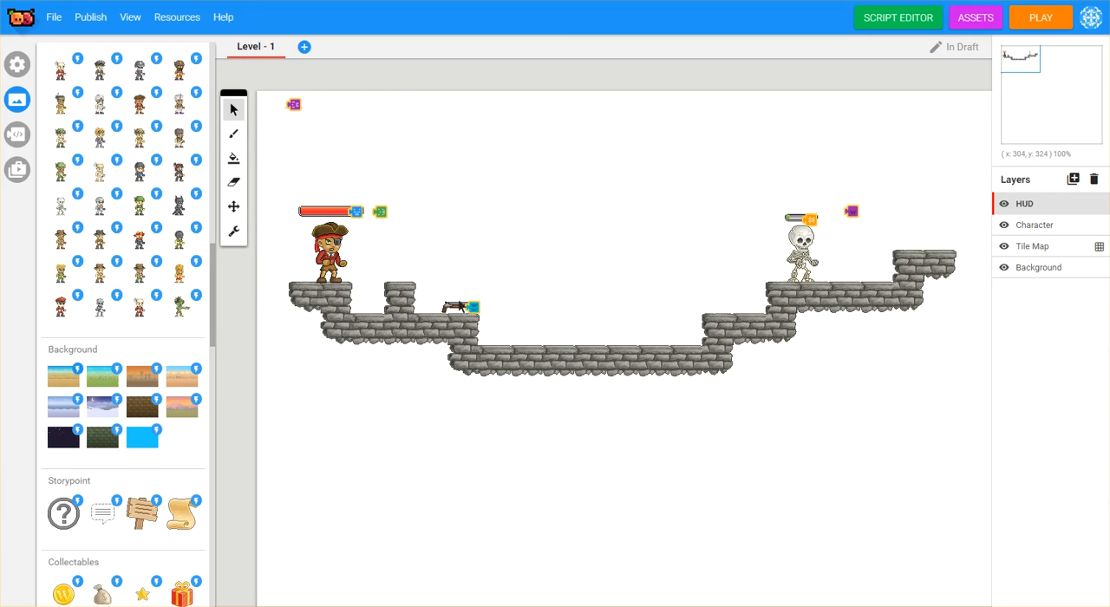
mouse_move(797, 270)
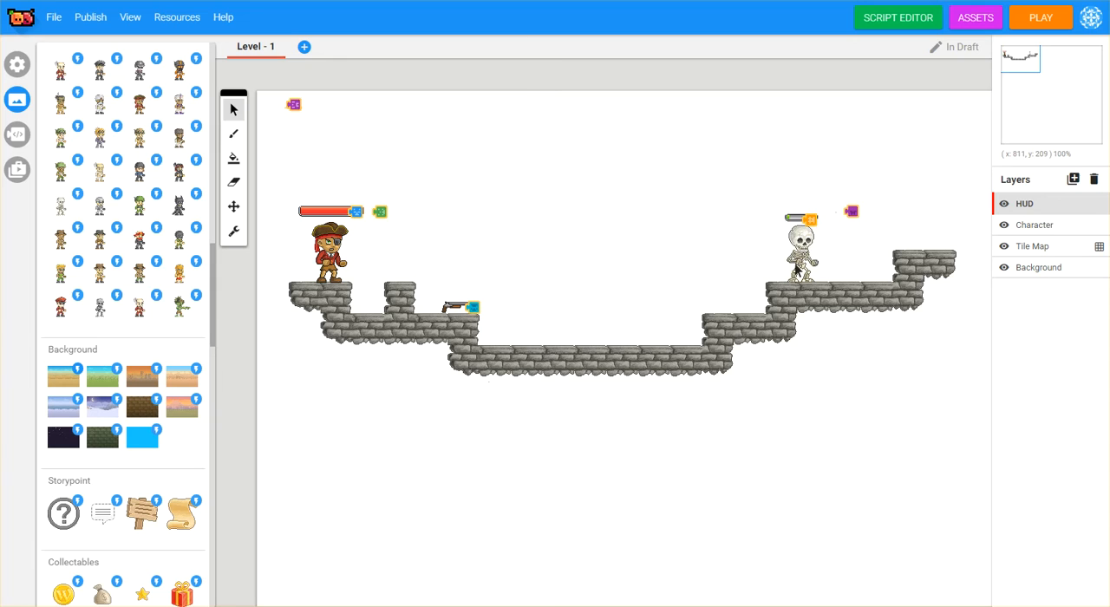
mouse_move(870, 325)
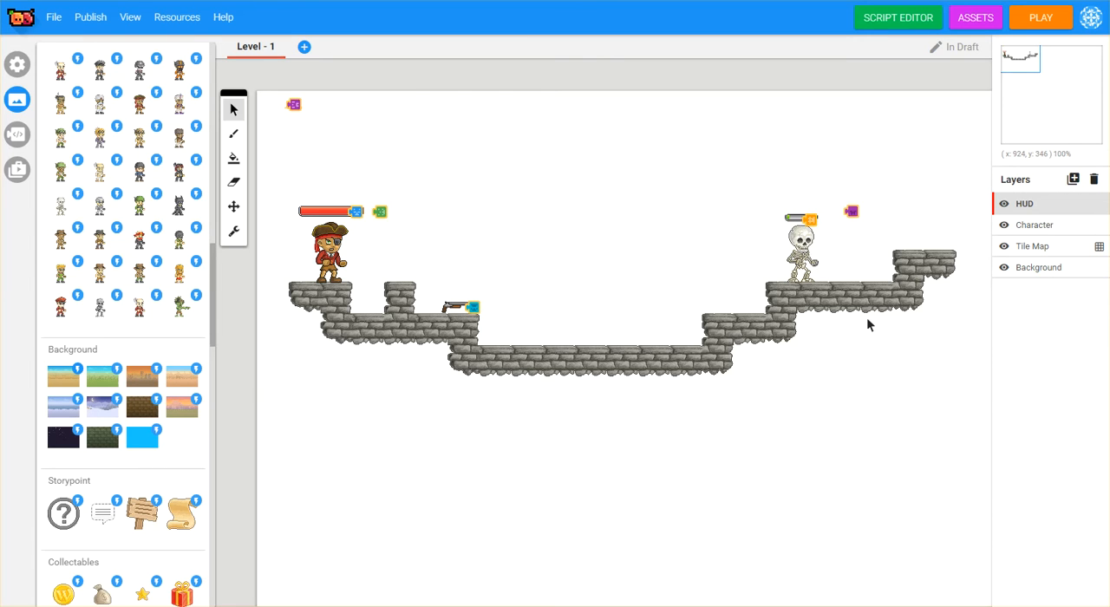
mouse_move(837, 251)
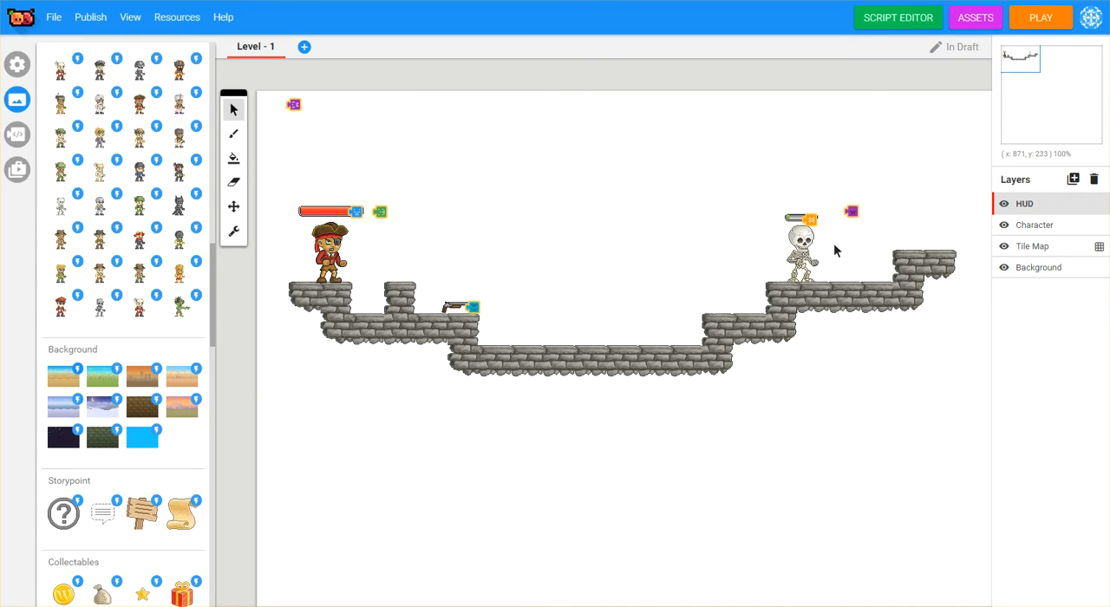
mouse_move(481, 456)
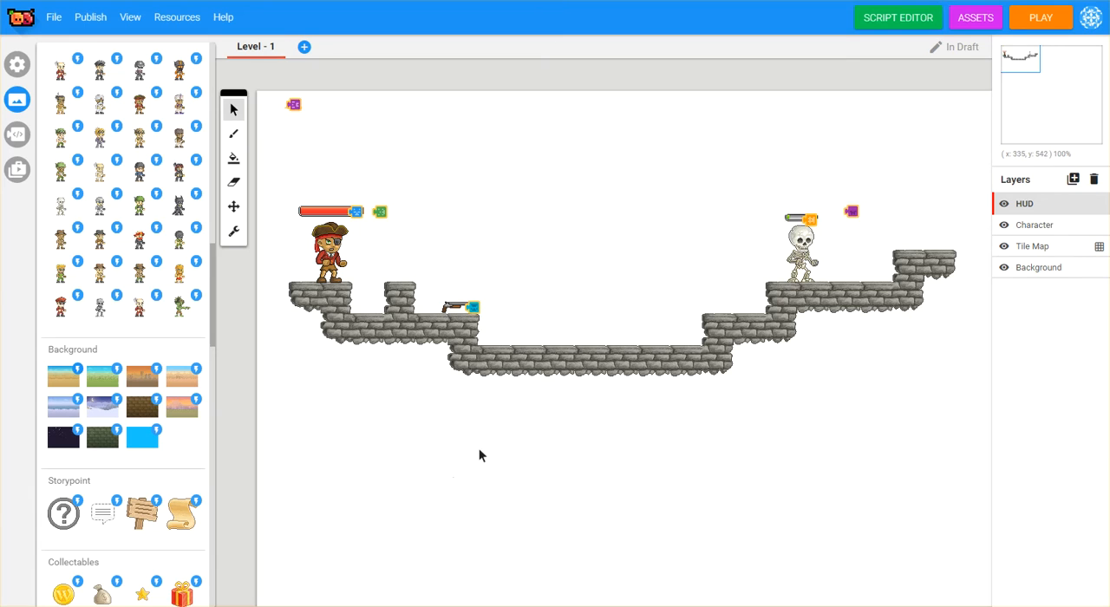
mouse_move(667, 442)
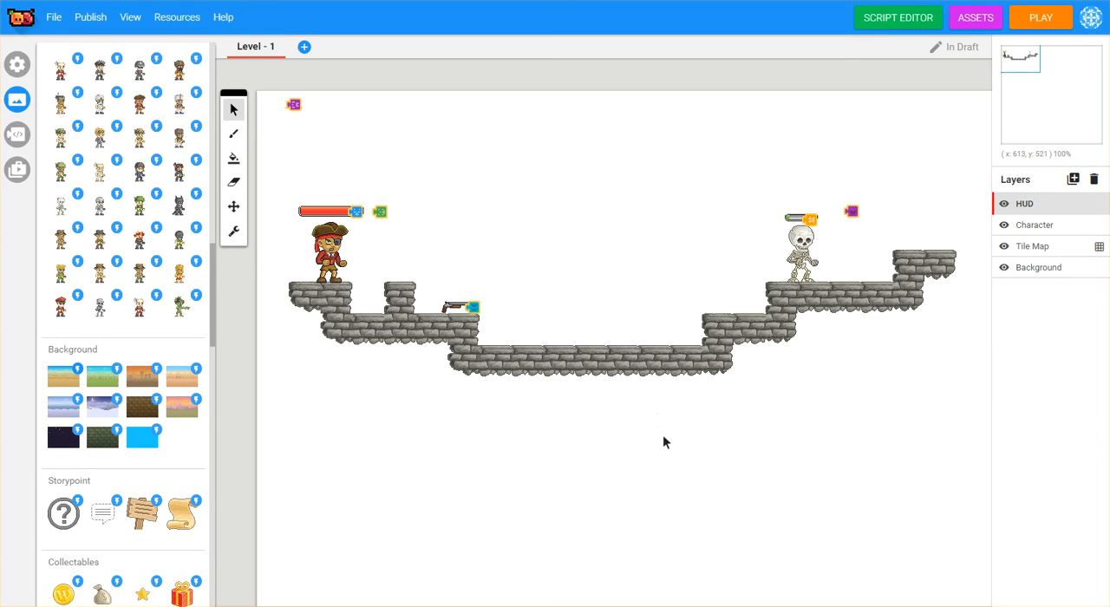
mouse_move(621, 447)
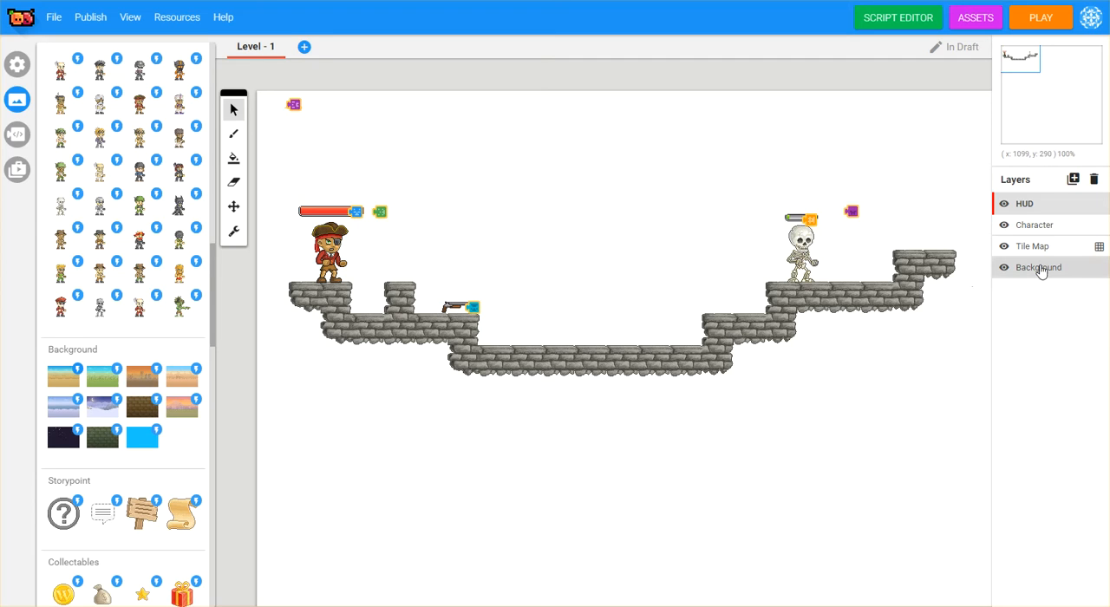
Step: Select the Background layer and apply the desert blue-sky background tile
click(1039, 267)
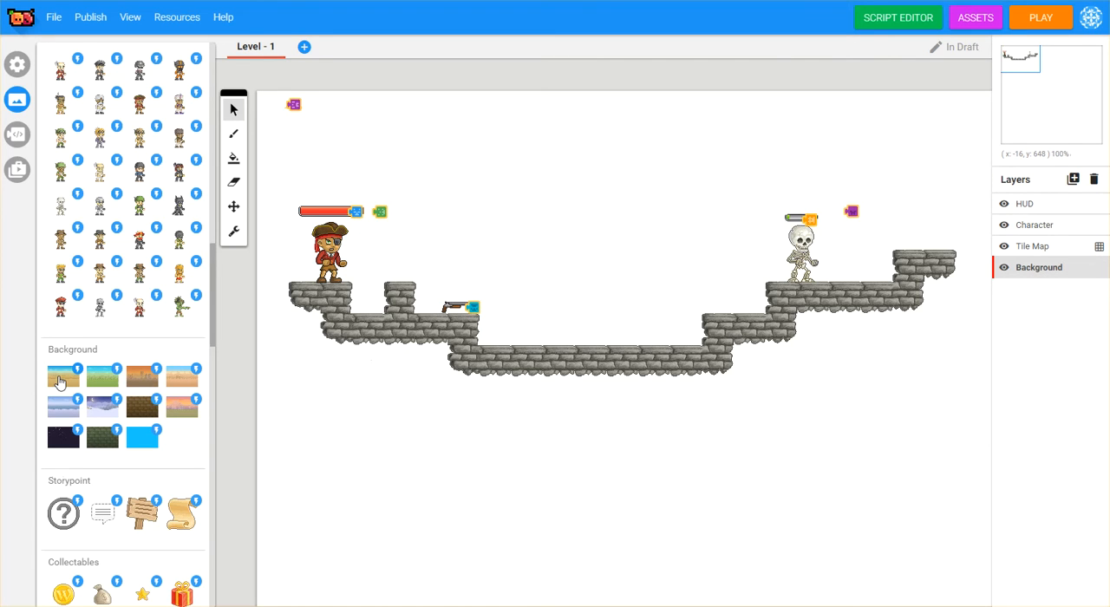
mouse_move(209, 436)
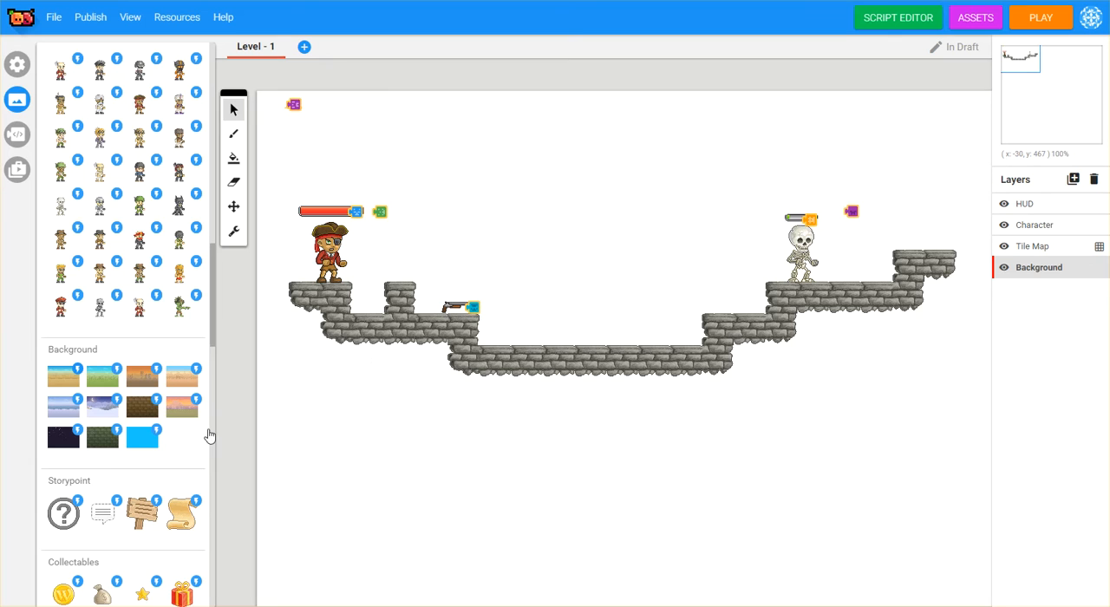
click(63, 375)
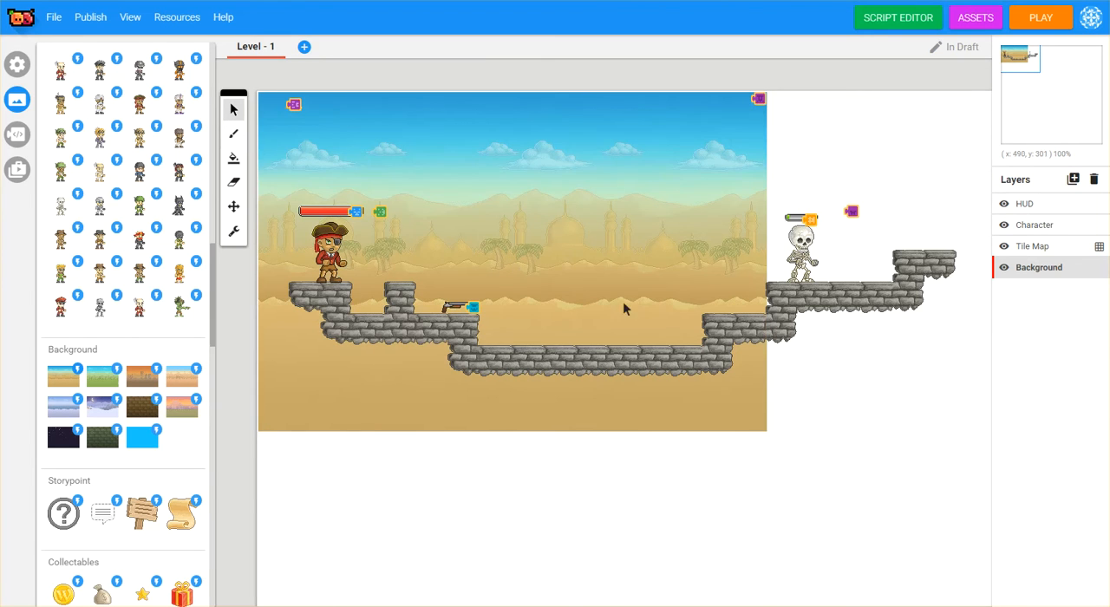
mouse_move(777, 482)
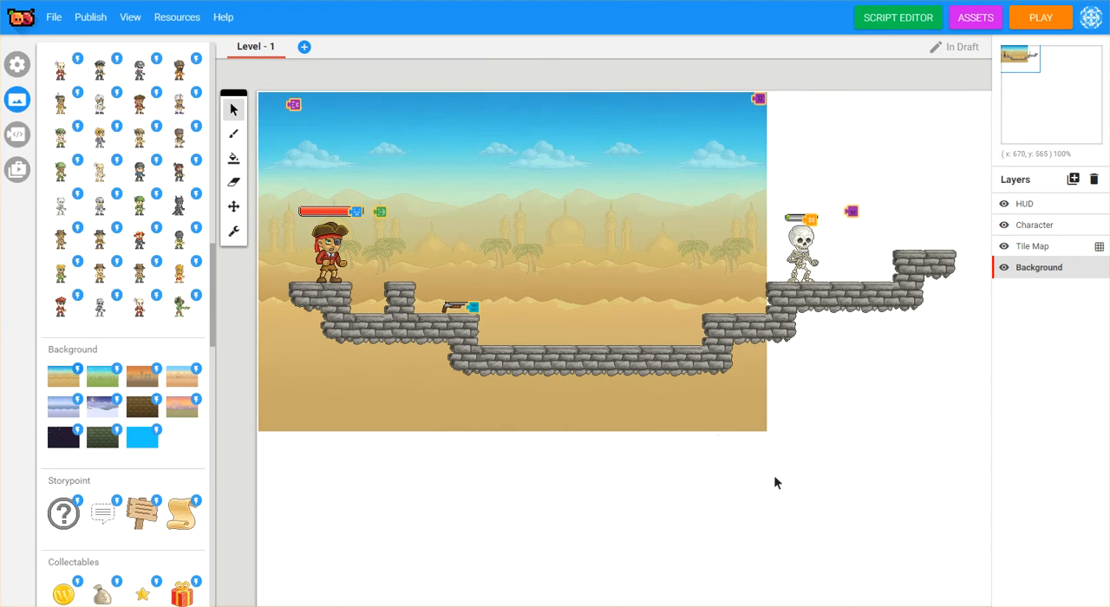
mouse_move(693, 464)
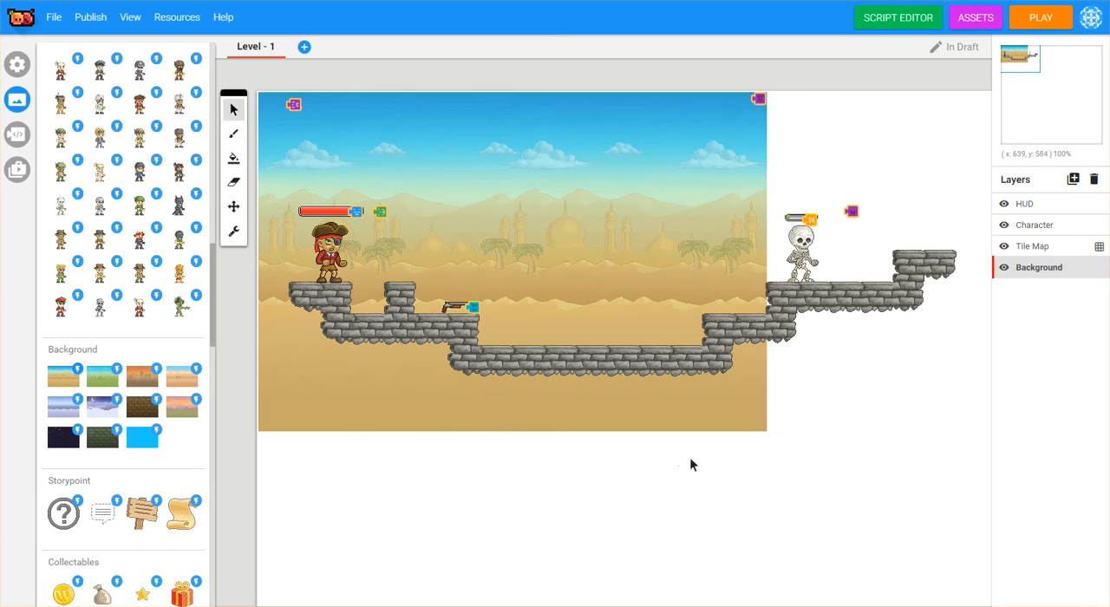
mouse_move(757, 113)
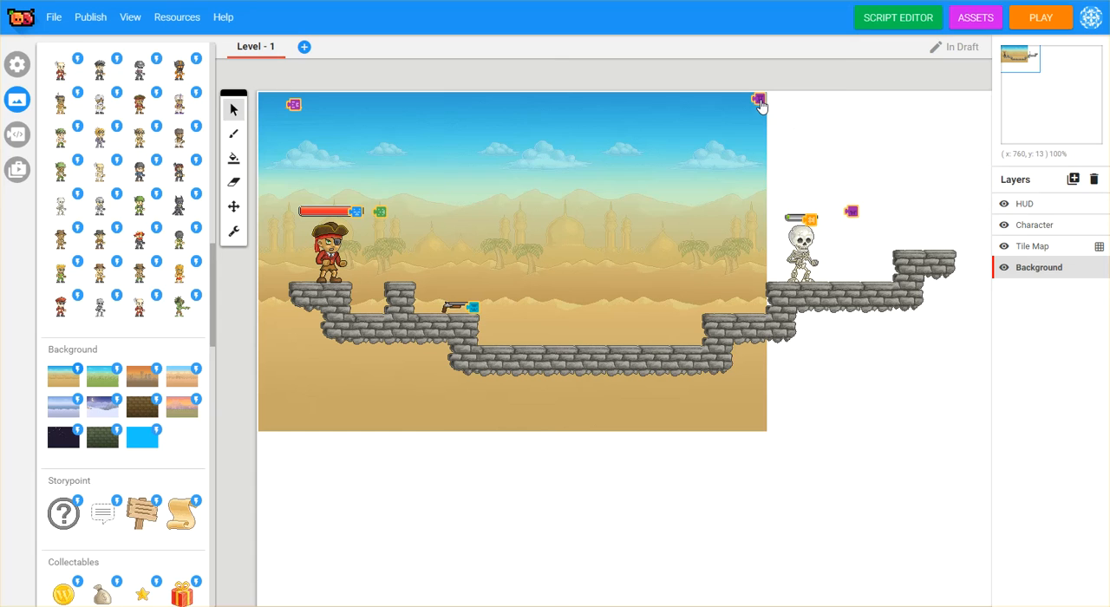
mouse_move(776, 121)
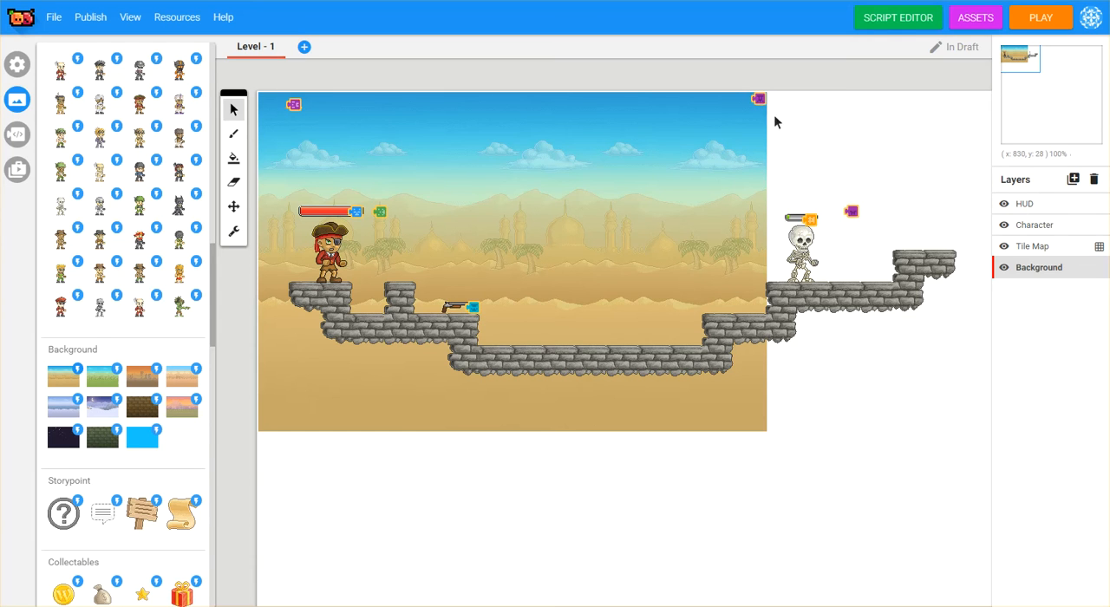
mouse_move(703, 219)
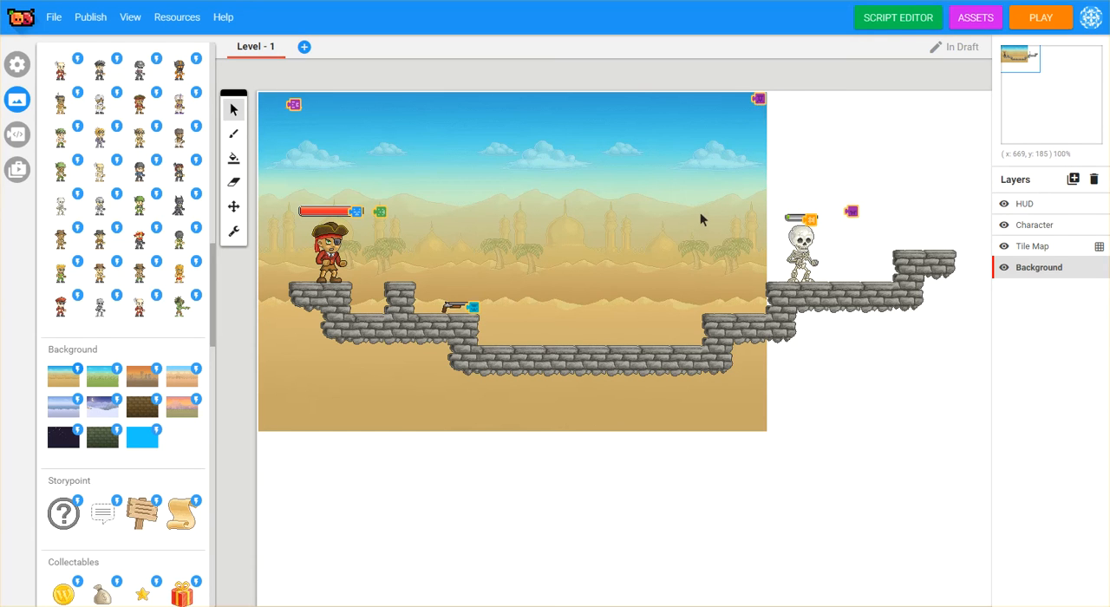
mouse_move(700, 219)
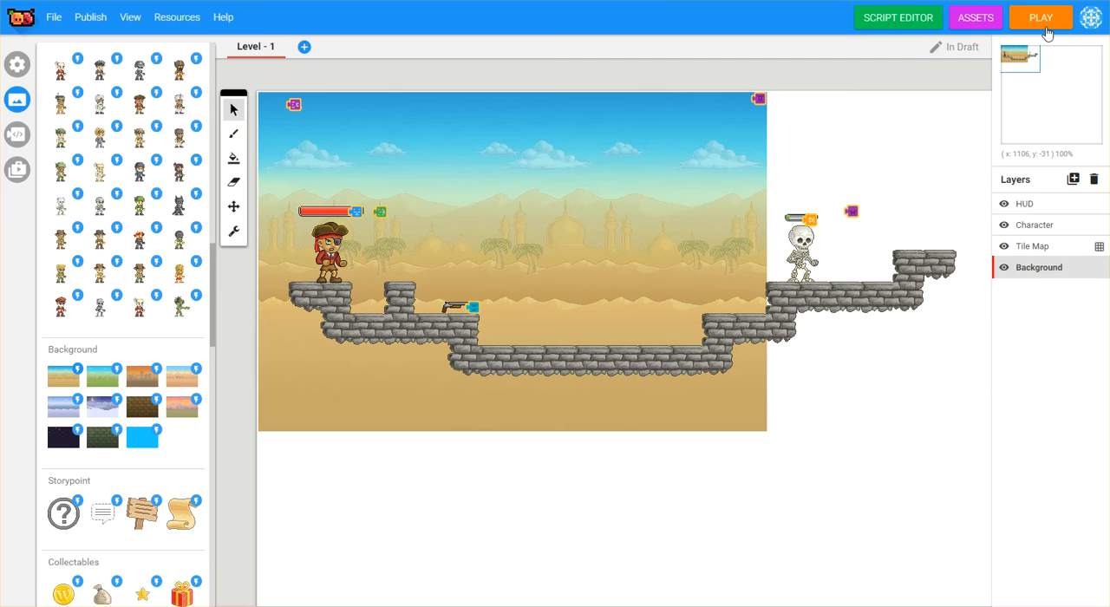
Step: Play the level, run the pirate across the desert platforms, then return to the editor
click(1040, 18)
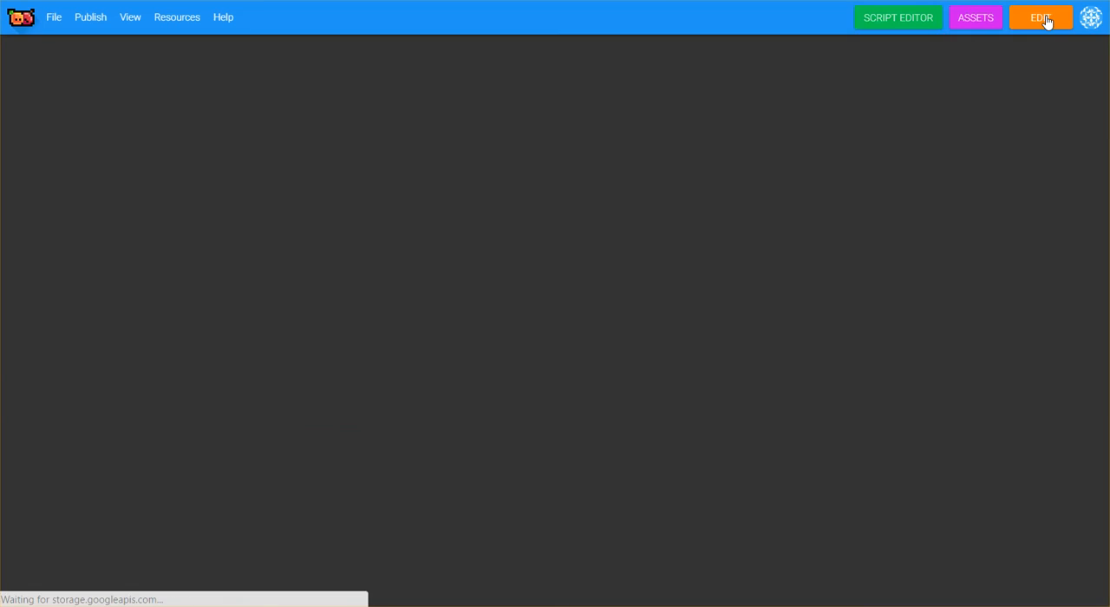
click(1040, 17)
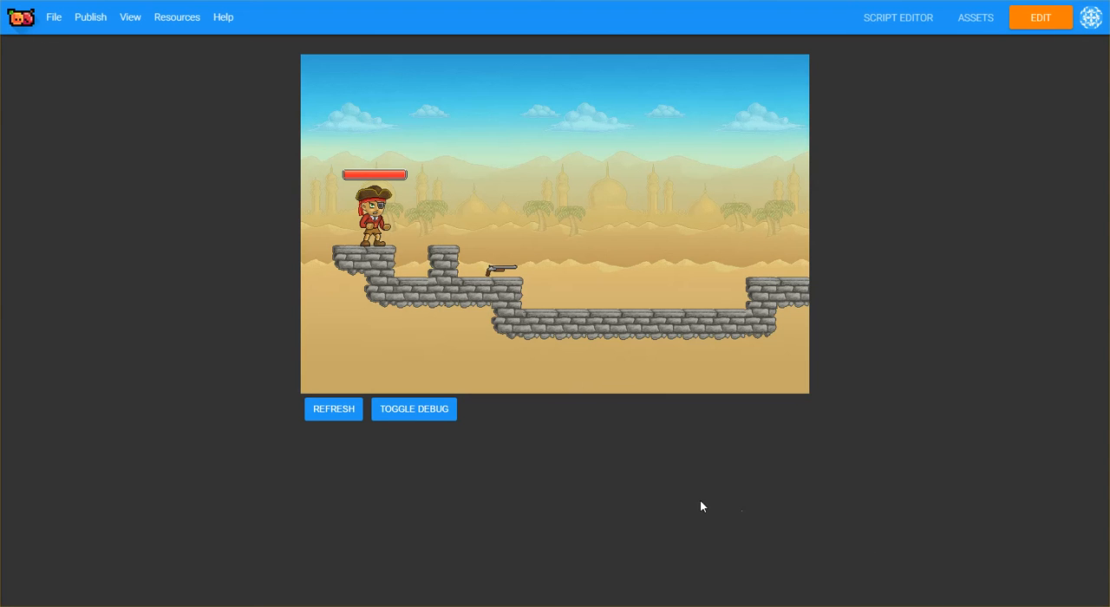
mouse_move(596, 462)
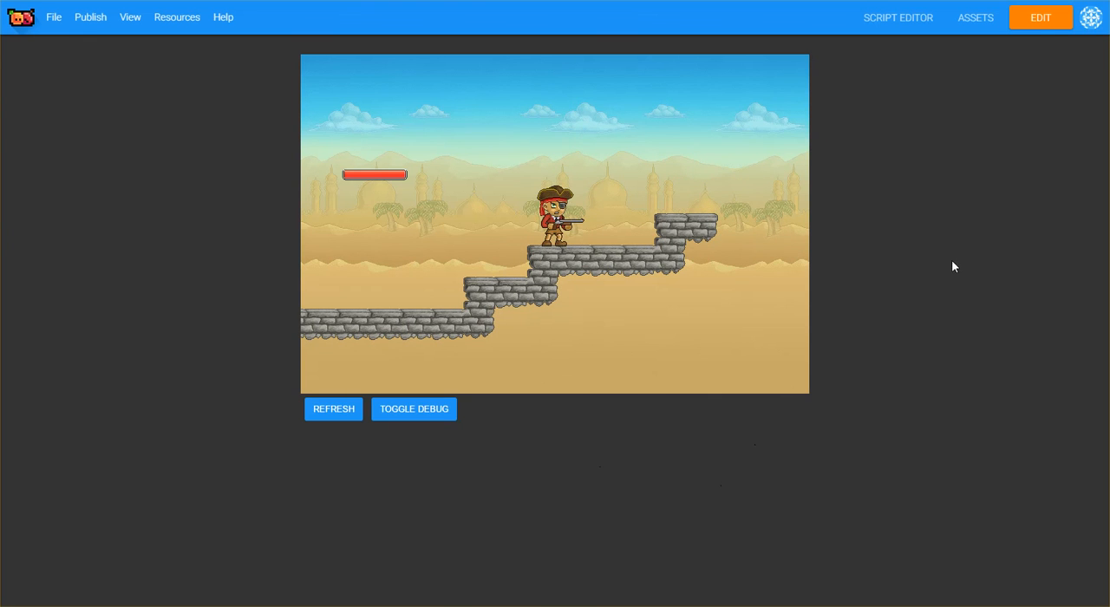
click(1040, 17)
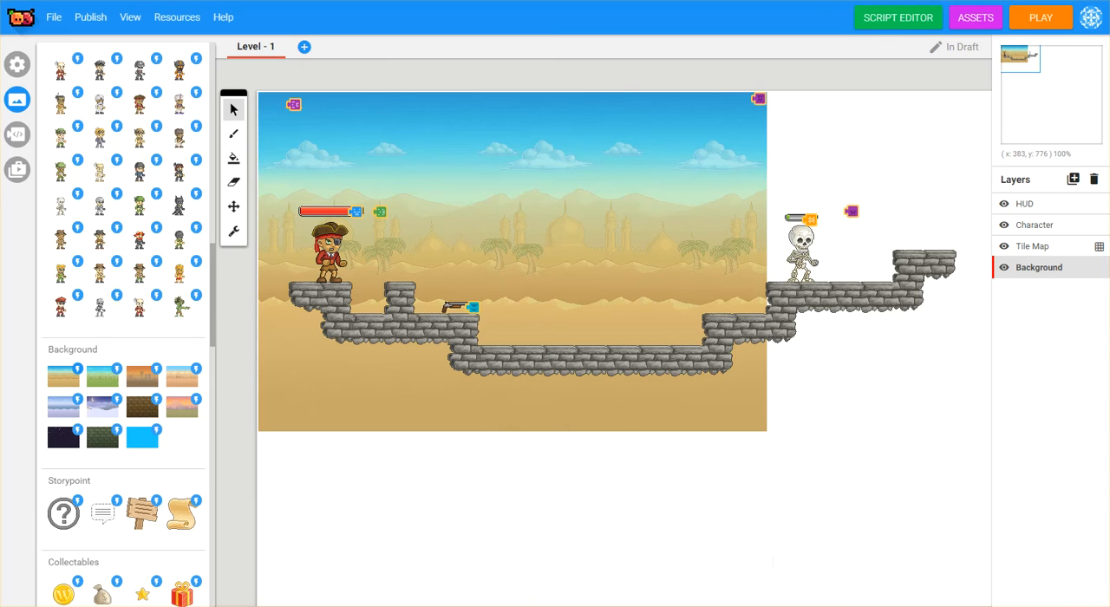
mouse_move(718, 385)
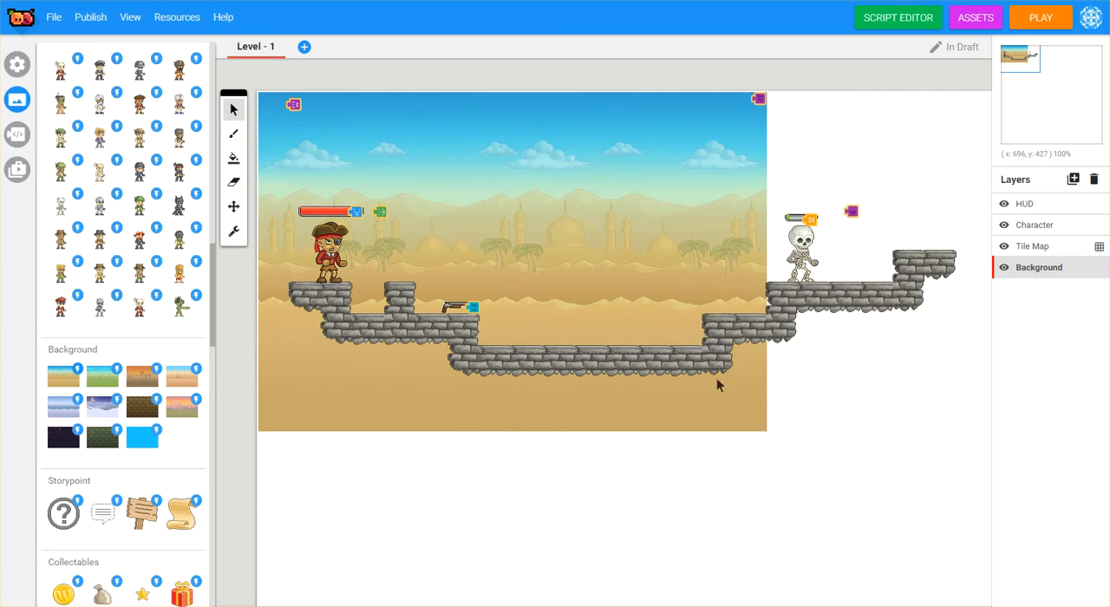
mouse_move(909, 143)
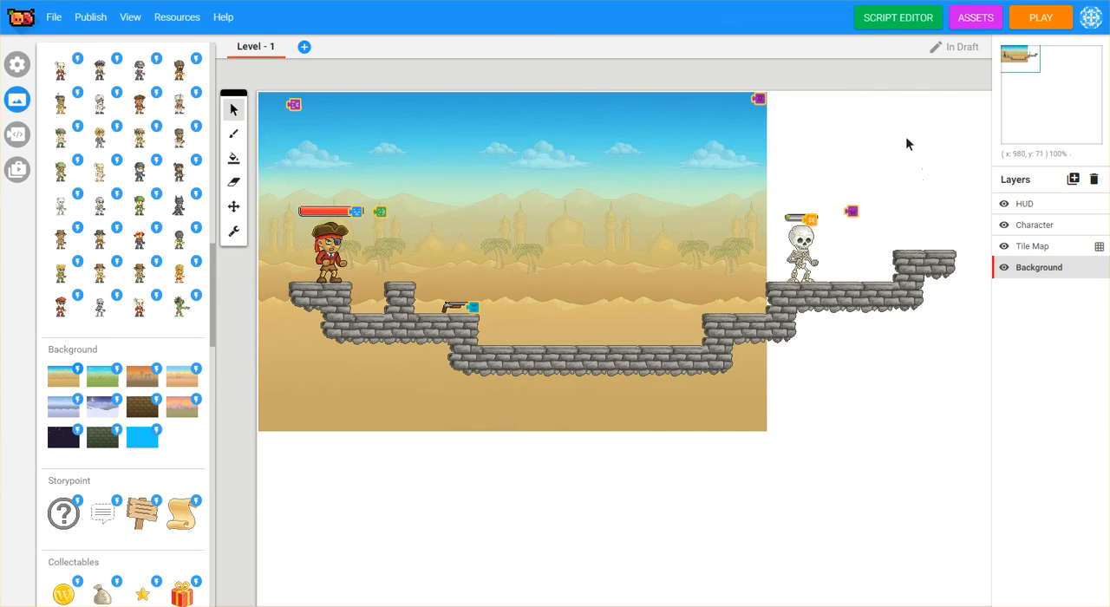
mouse_move(419, 120)
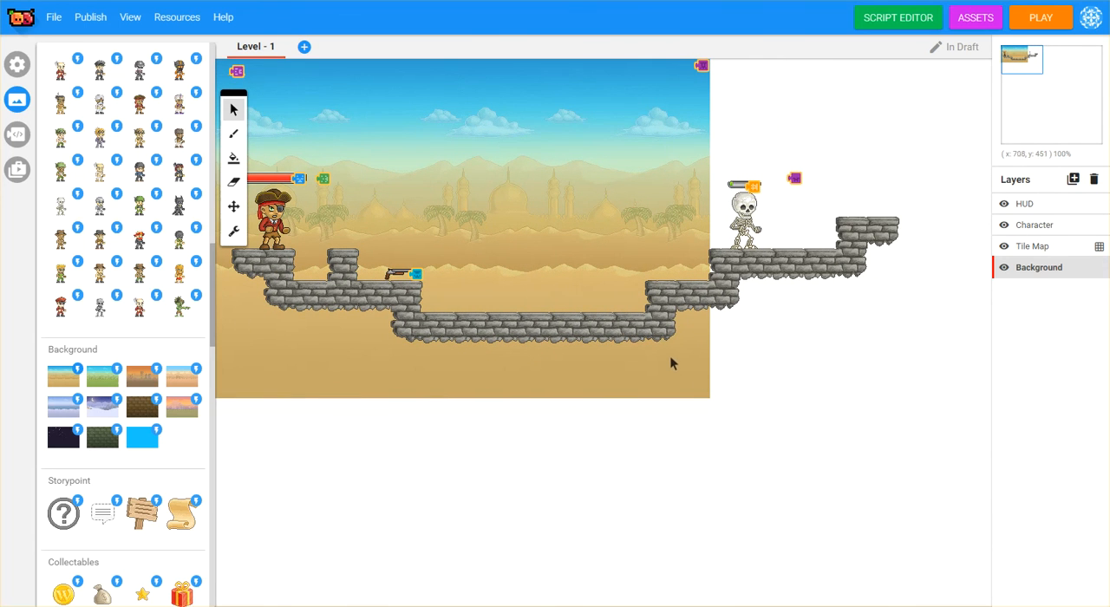
mouse_move(866, 377)
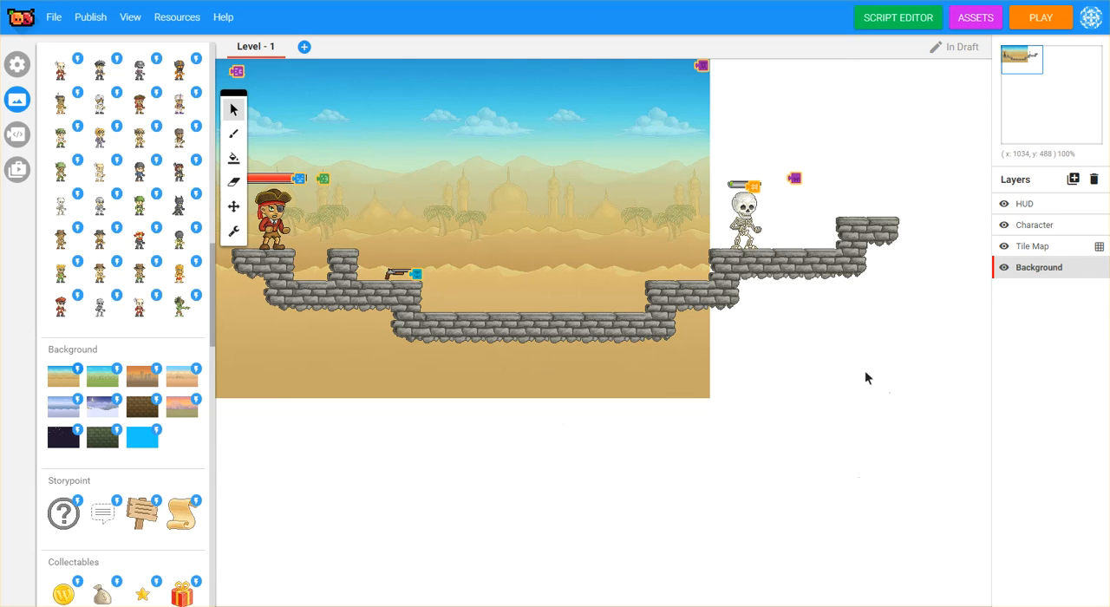
mouse_move(1034, 66)
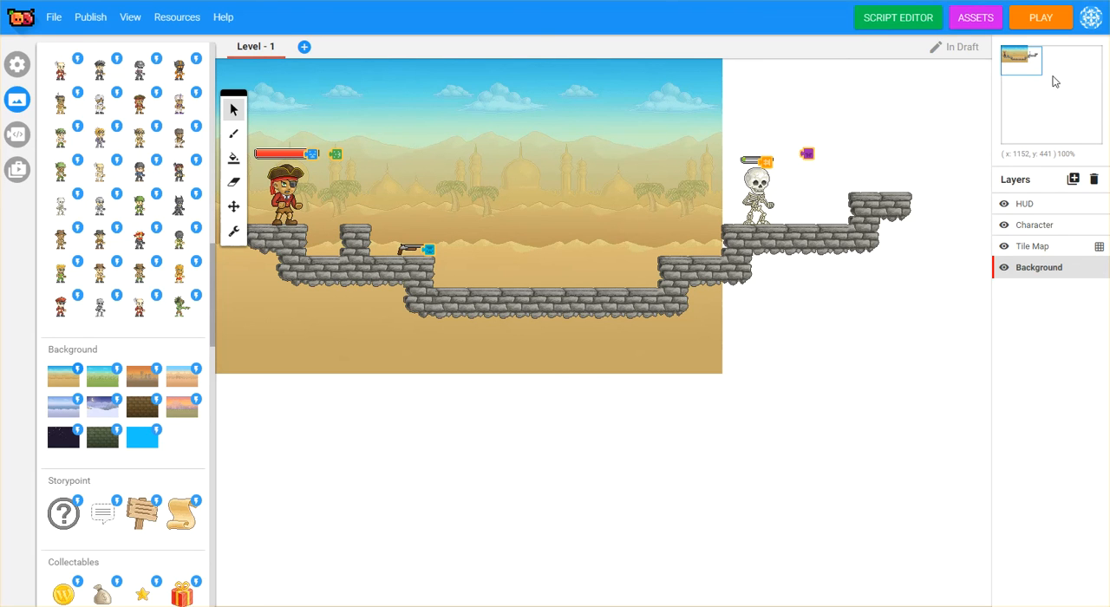
mouse_move(492, 374)
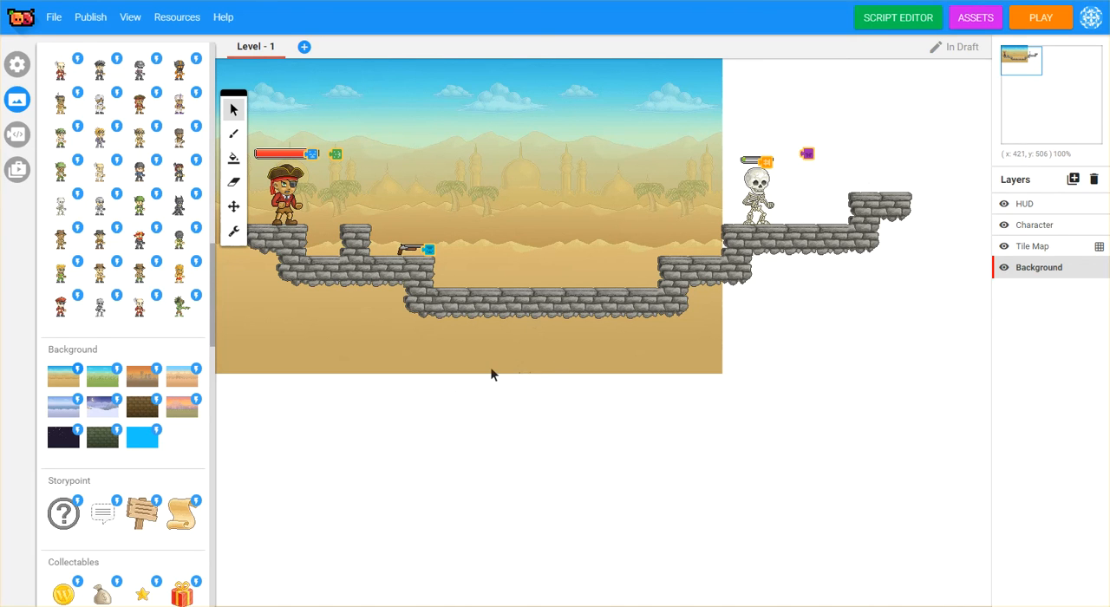